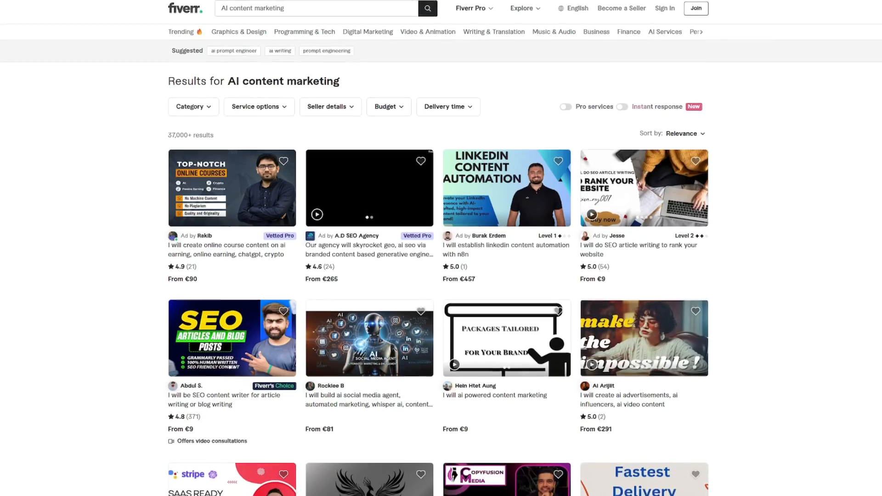
{"action": "scroll", "scroll_direction": "down", "scroll_amount": 3}
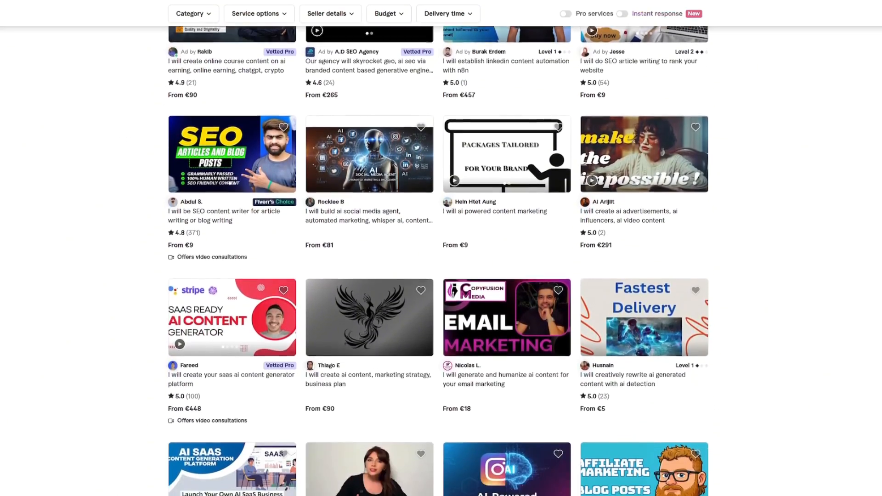
{"action": "scroll", "scroll_direction": "down", "scroll_amount": 3}
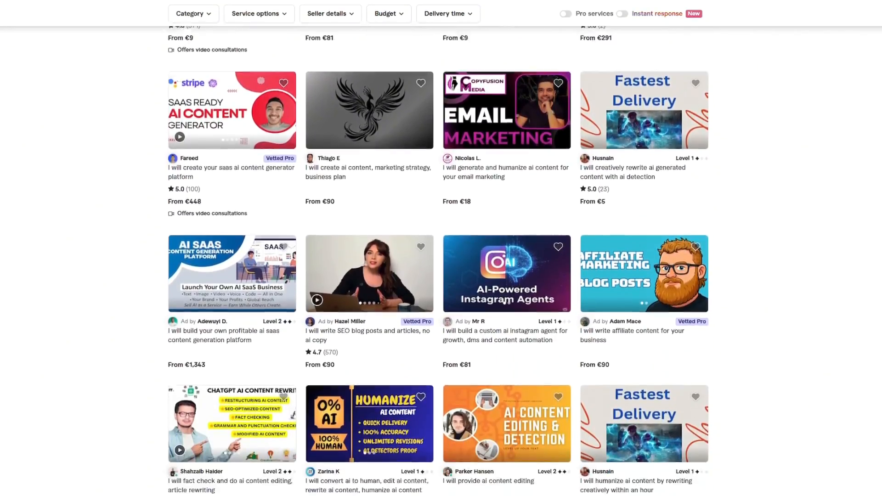
{"action": "scroll", "scroll_direction": "down", "scroll_amount": 3}
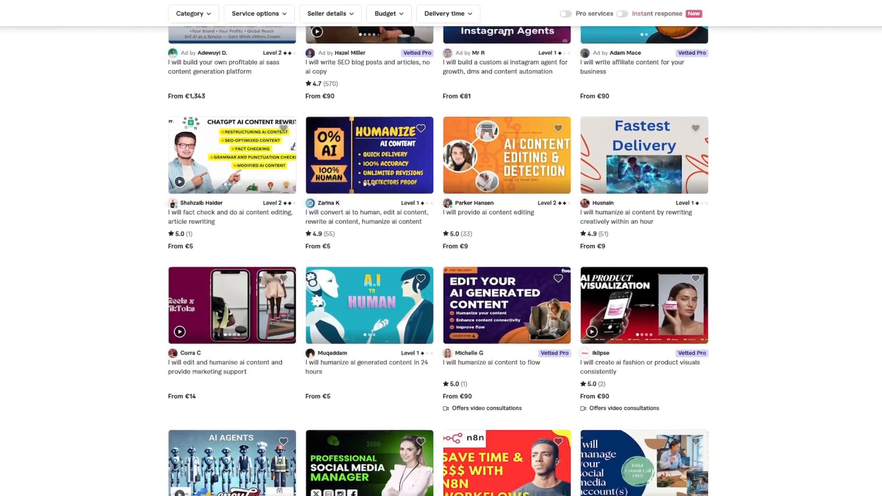
{"action": "scroll", "scroll_direction": "down", "scroll_amount": 3}
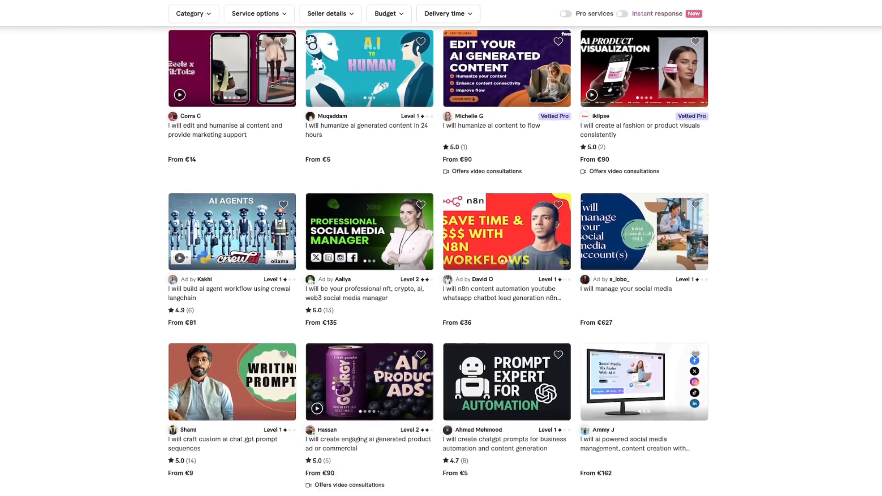
{"action": "scroll", "scroll_direction": "down", "scroll_amount": 3}
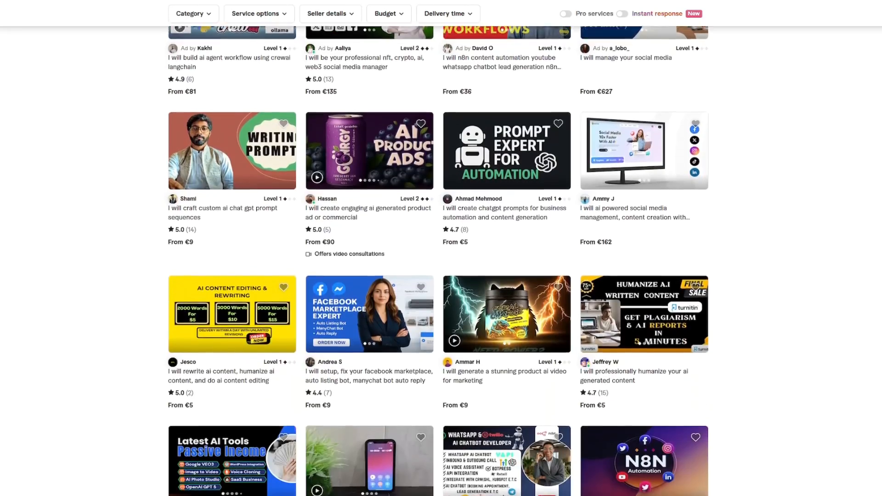